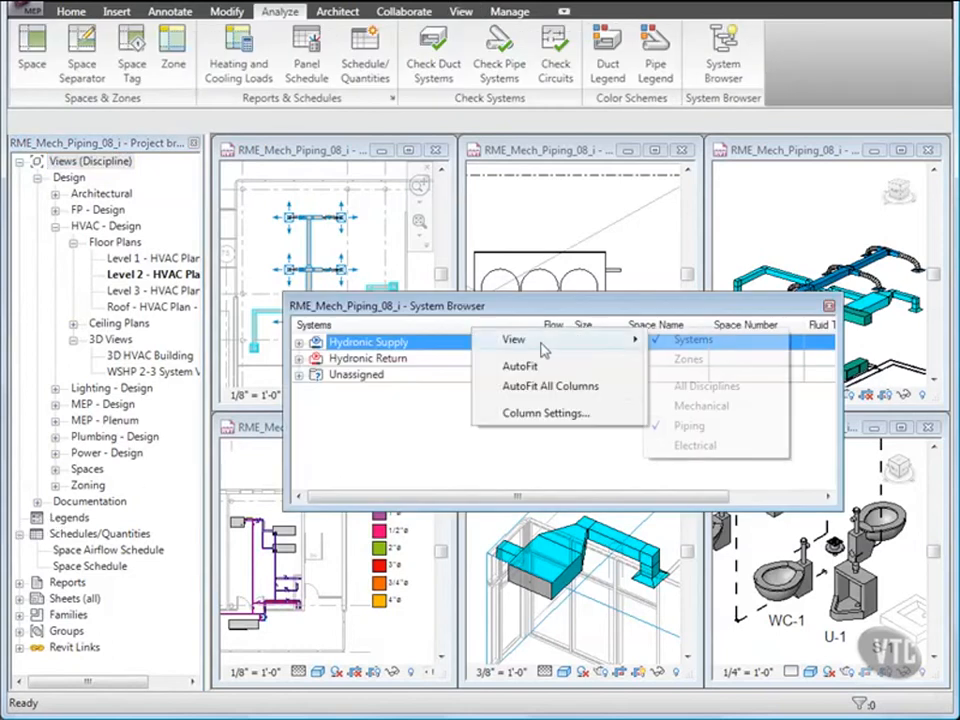
mouse_move(706, 386)
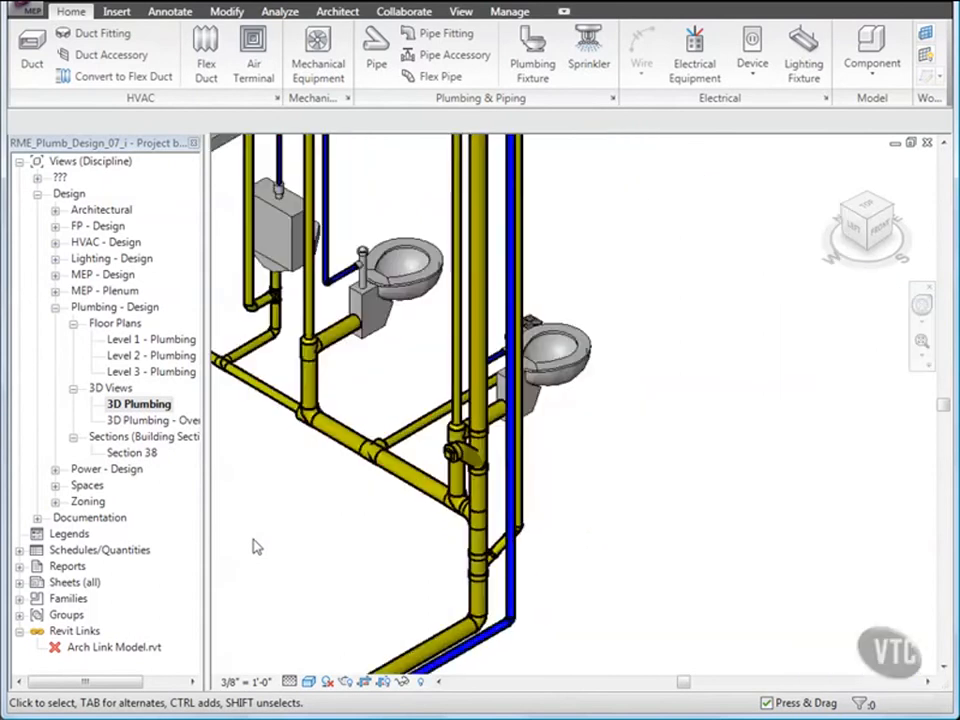
- Open the 3D Fire Protection view from FP - Design > 3D Views
double_click(153, 420)
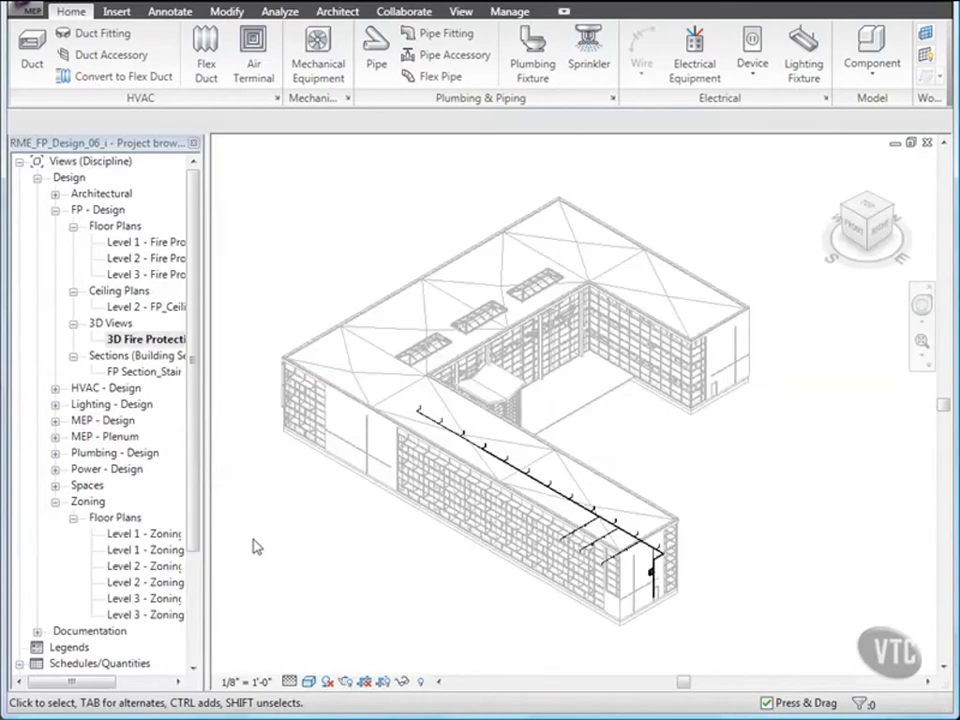
- Open the PP-2 panel schedule from Reports > Panel Schedule
double_click(99, 549)
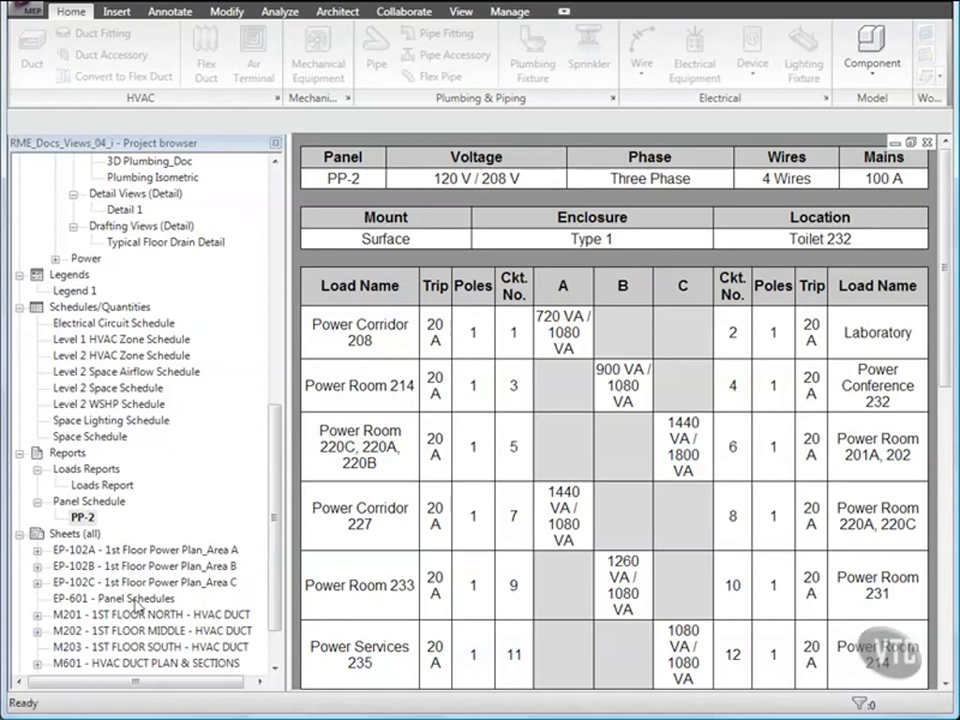
- Open the HVAC duct plan sheet, then the Section 18 building section
double_click(143, 533)
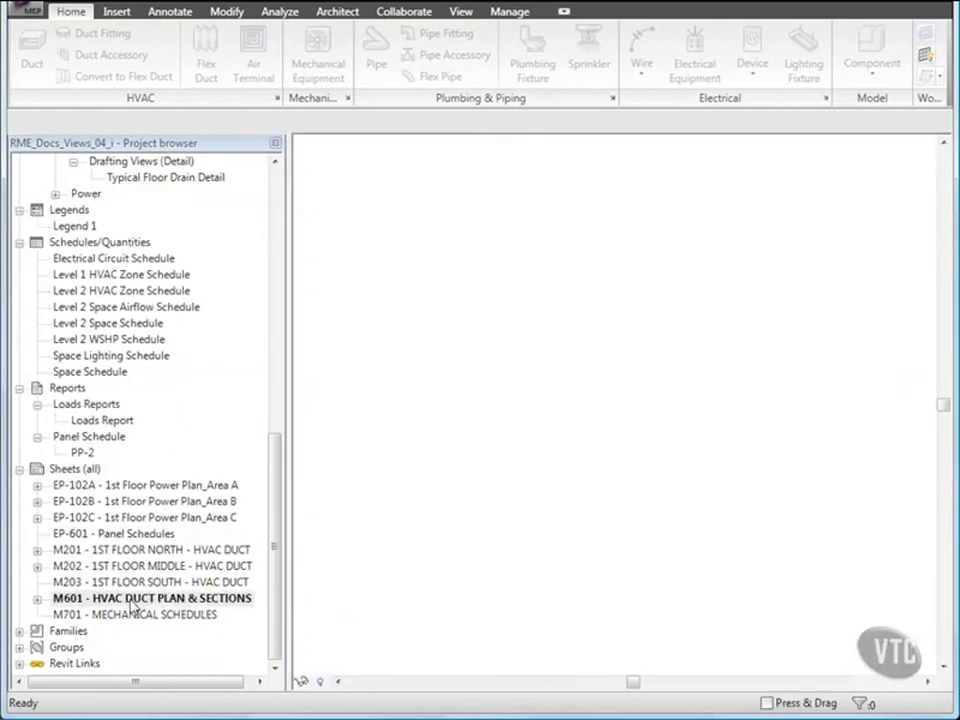
double_click(151, 597)
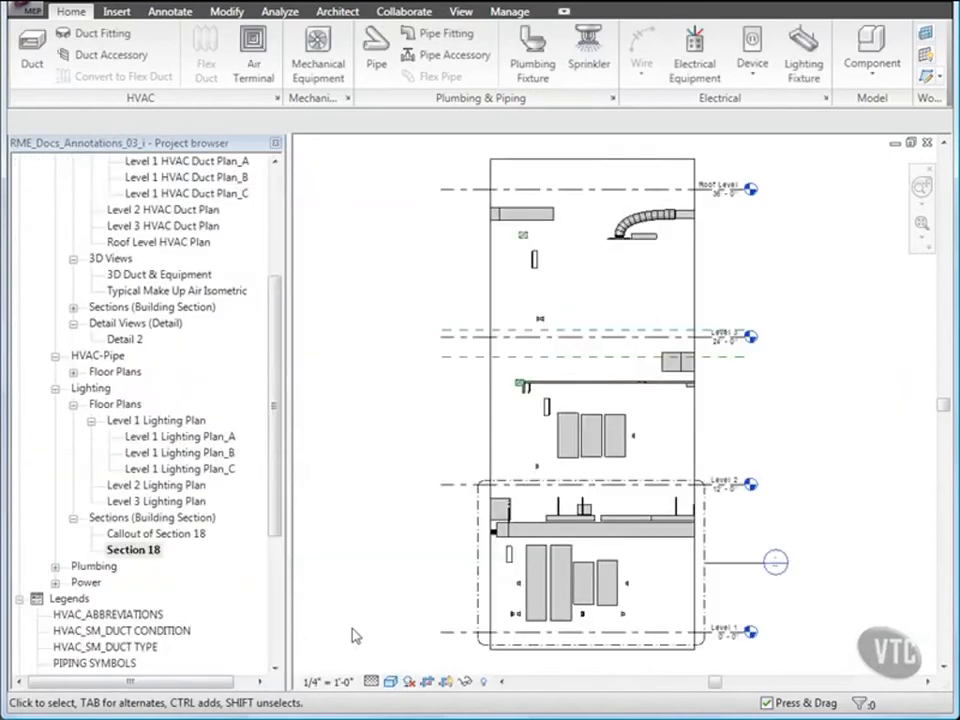
- Open a project view from the Project Browser for the four-view tiled layout
double_click(95, 485)
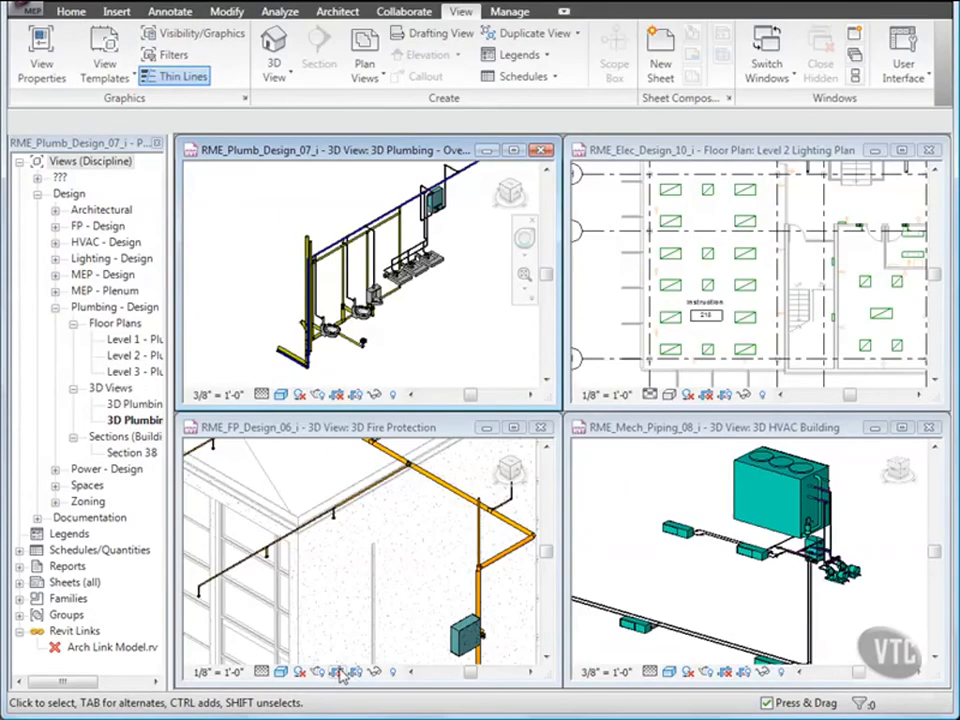
mouse_move(175, 672)
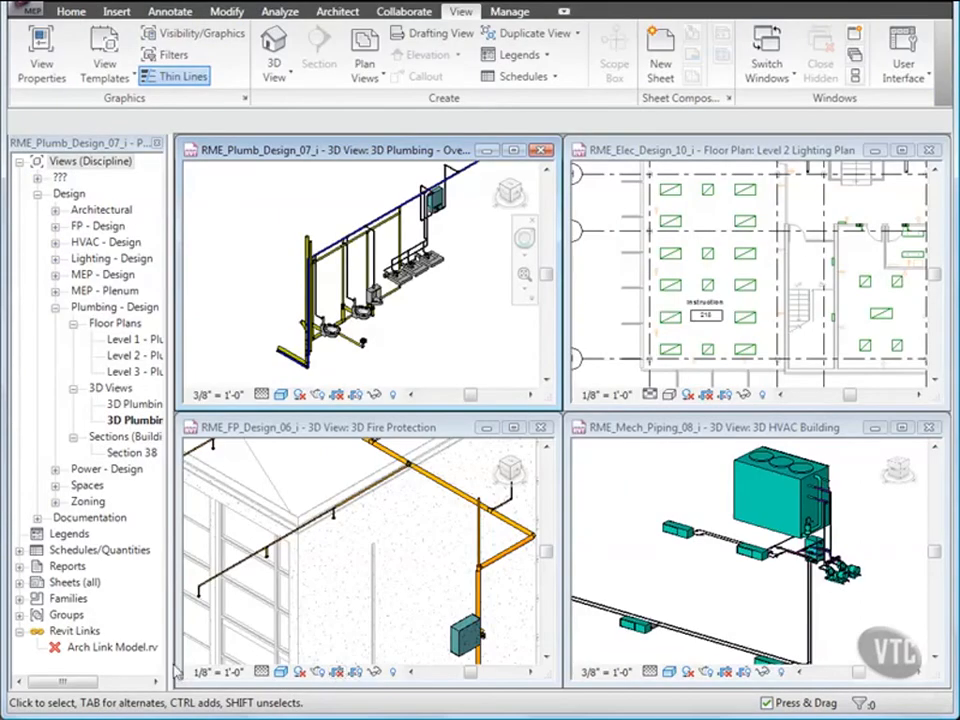